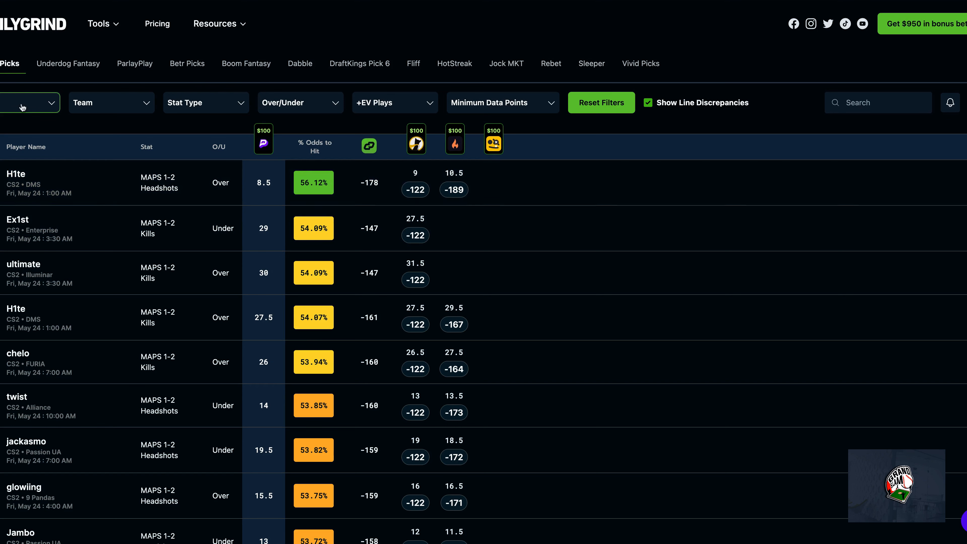
mouse_move(113, 204)
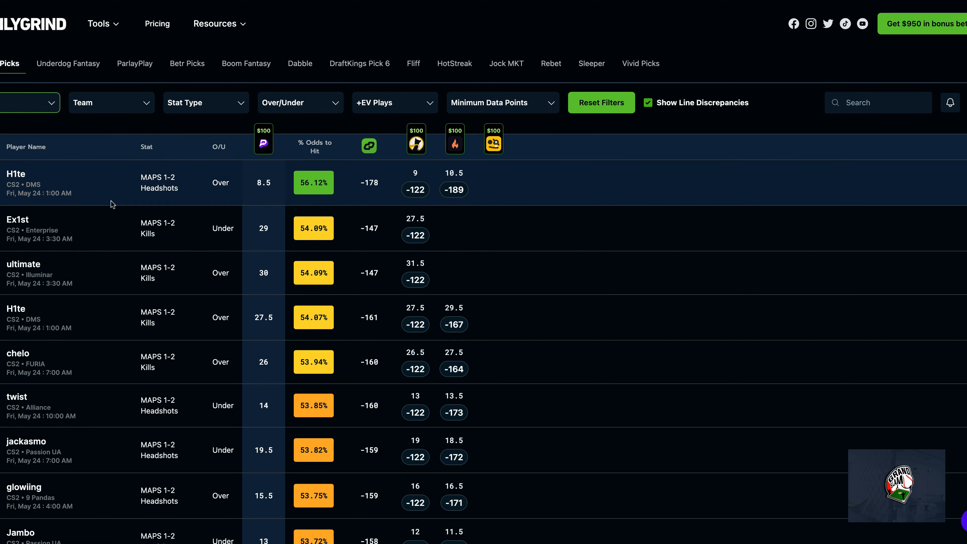
mouse_move(94, 264)
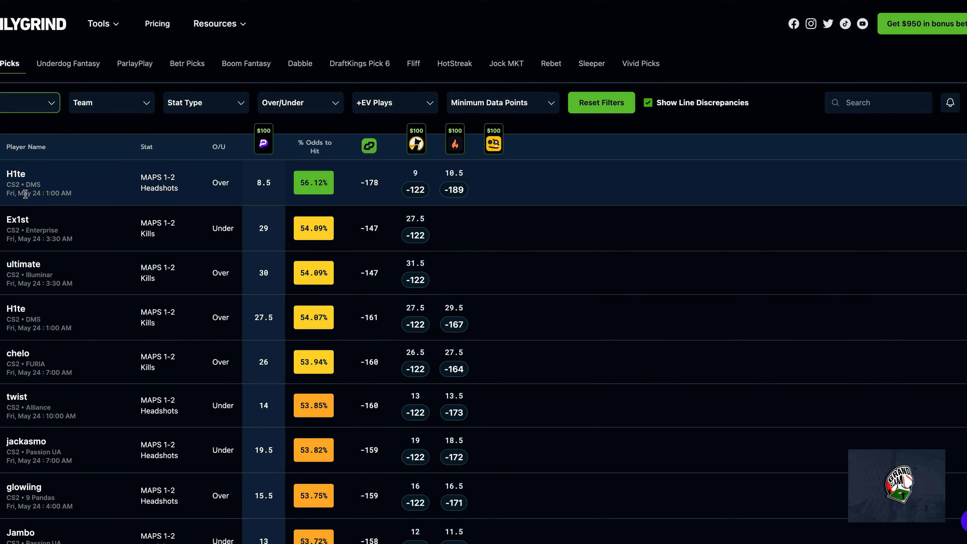
mouse_move(124, 187)
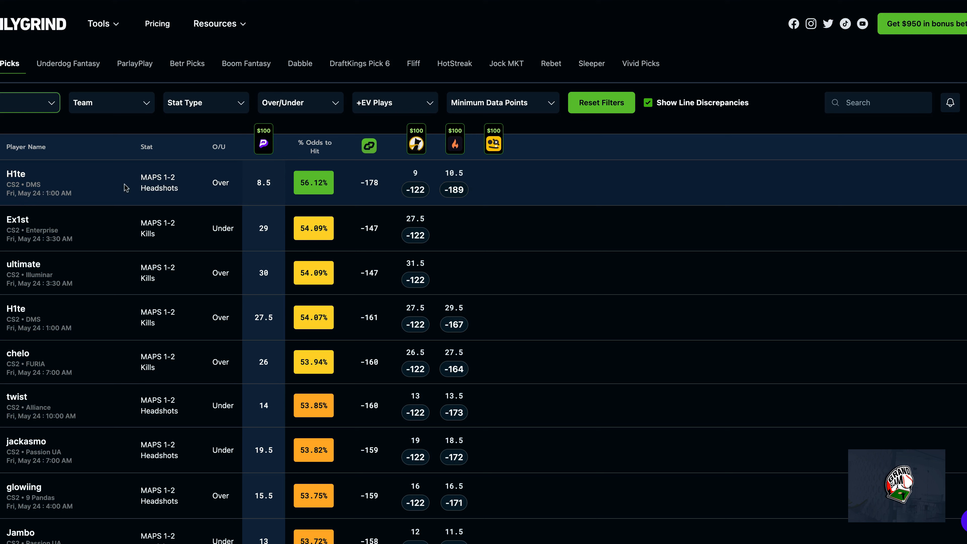
mouse_move(313, 182)
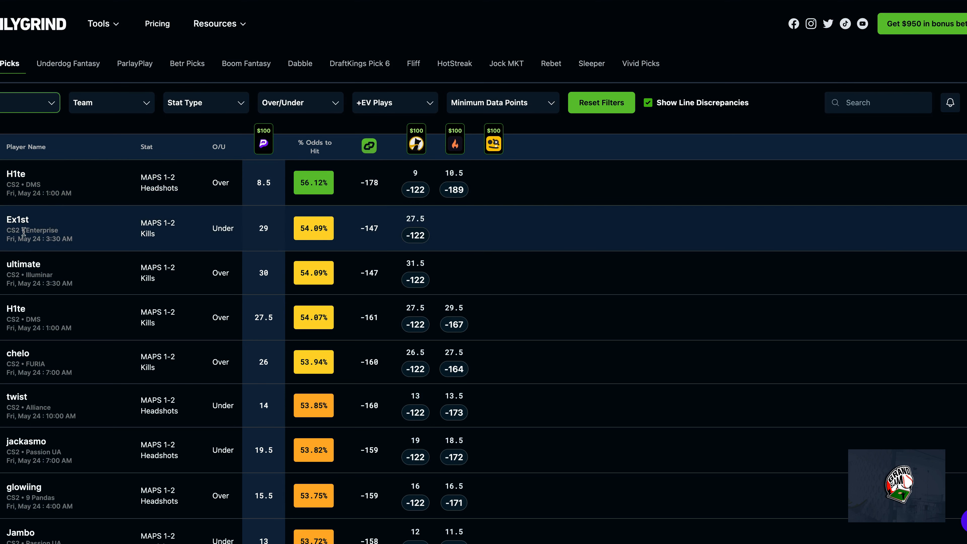
mouse_move(58, 278)
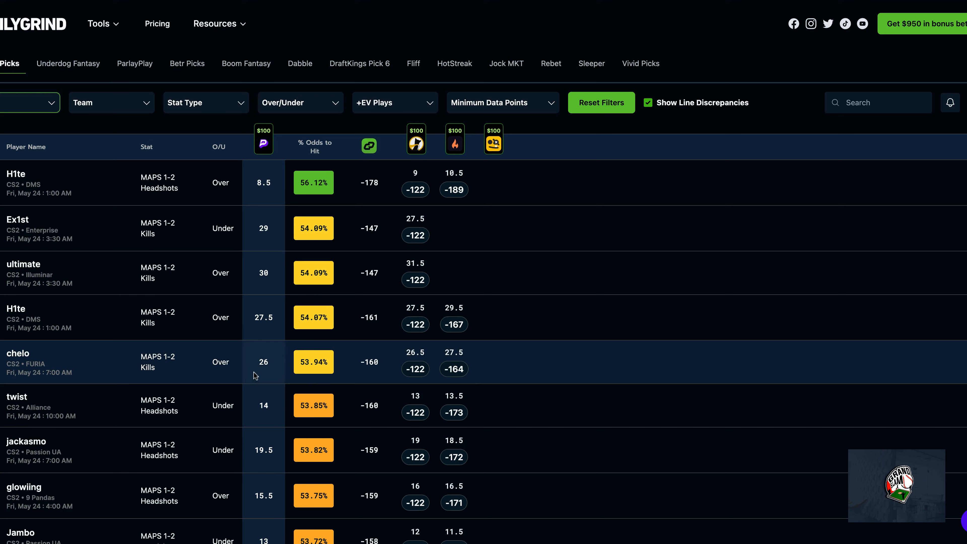
mouse_move(55, 408)
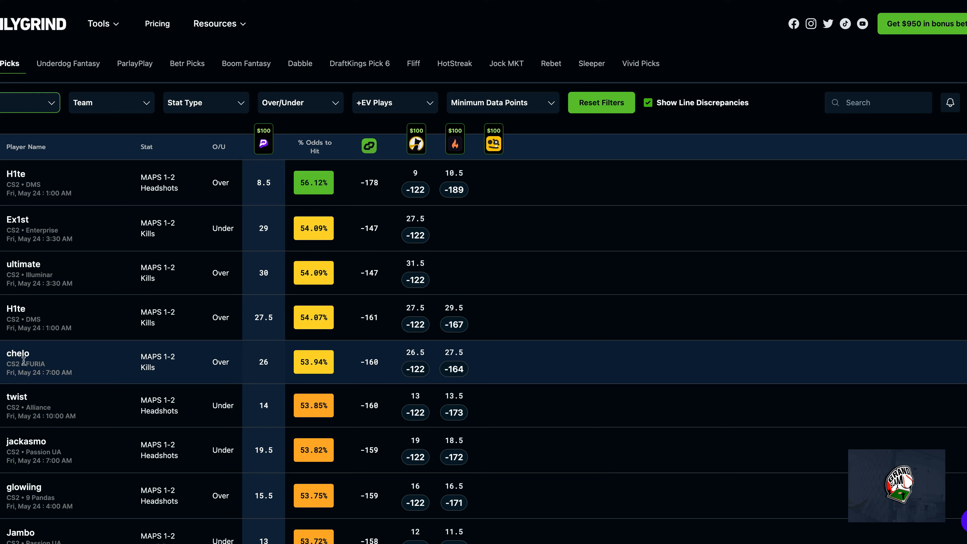
mouse_move(36, 451)
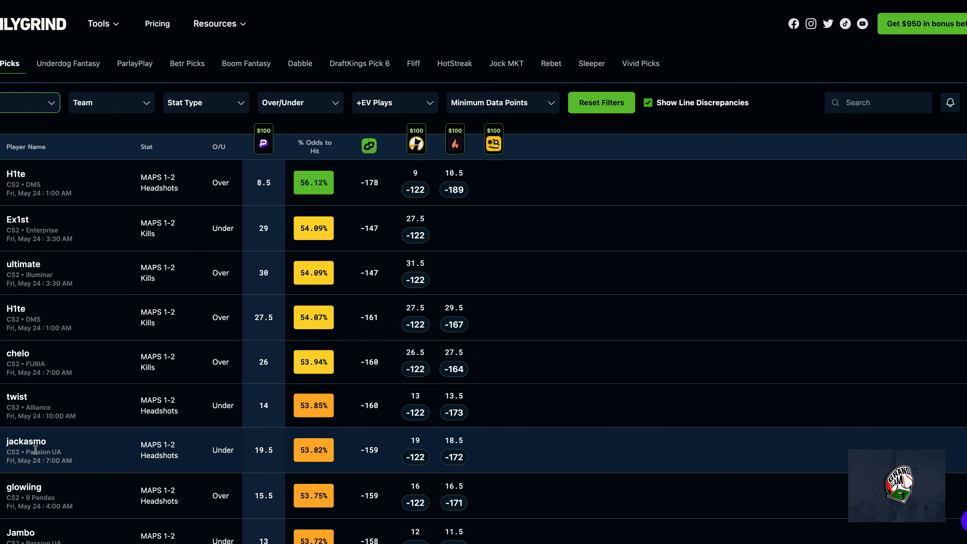
mouse_move(68, 371)
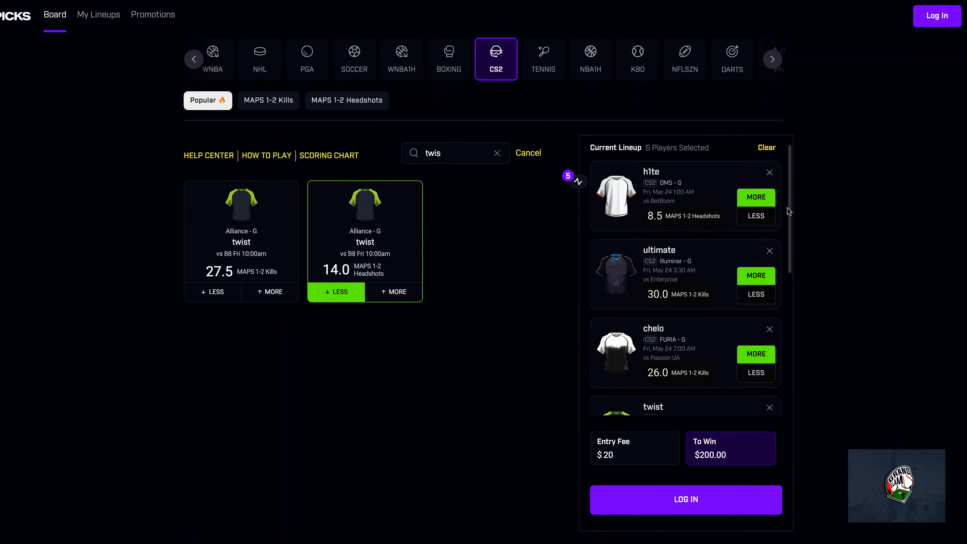
scroll("down", 3)
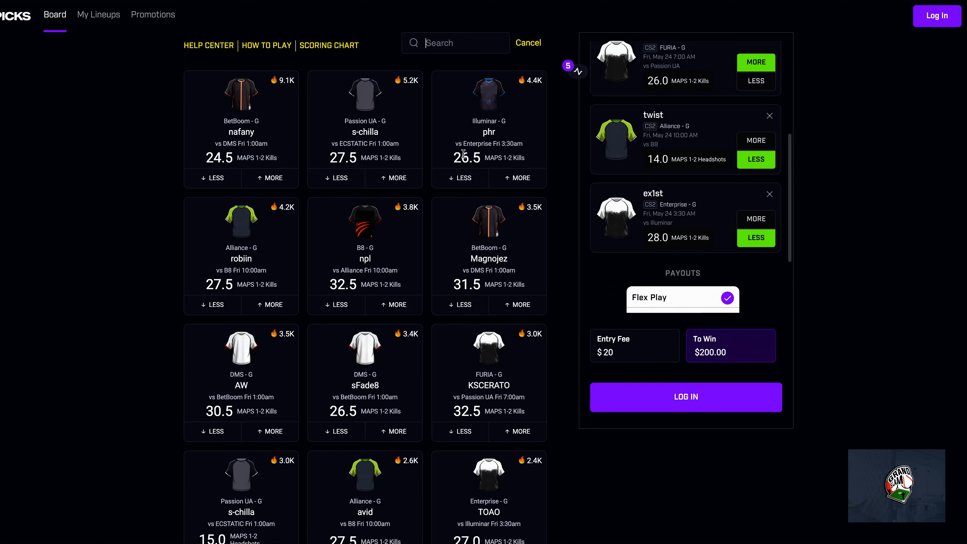
type("jack")
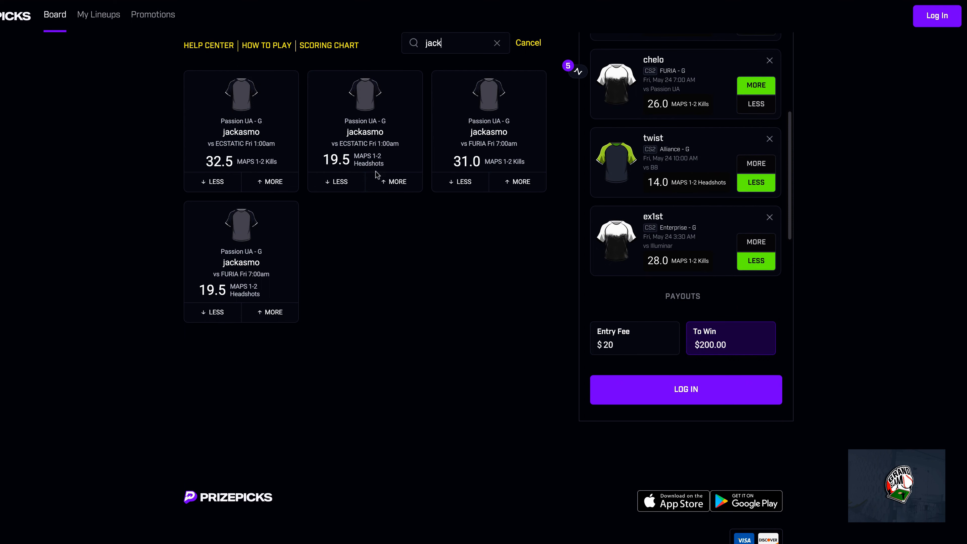
mouse_move(376, 159)
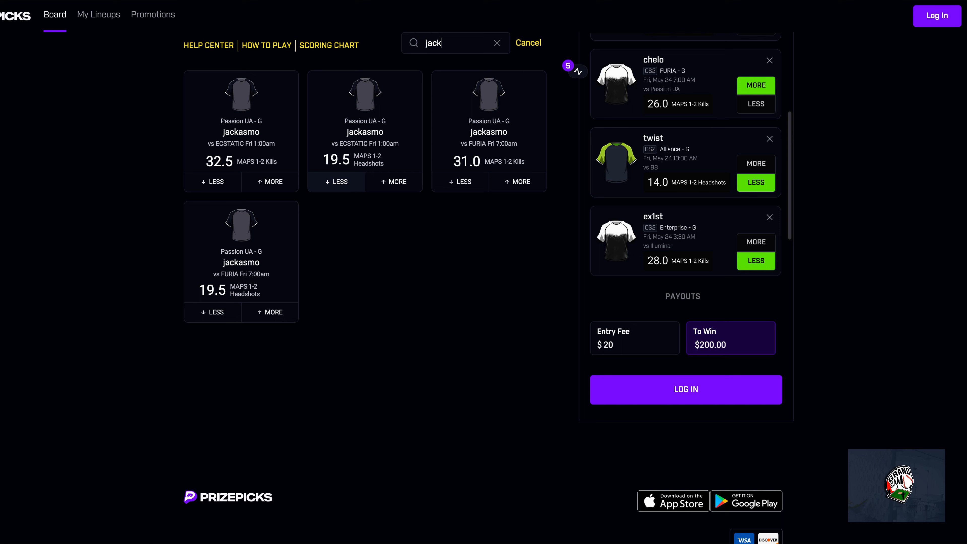
mouse_move(539, 157)
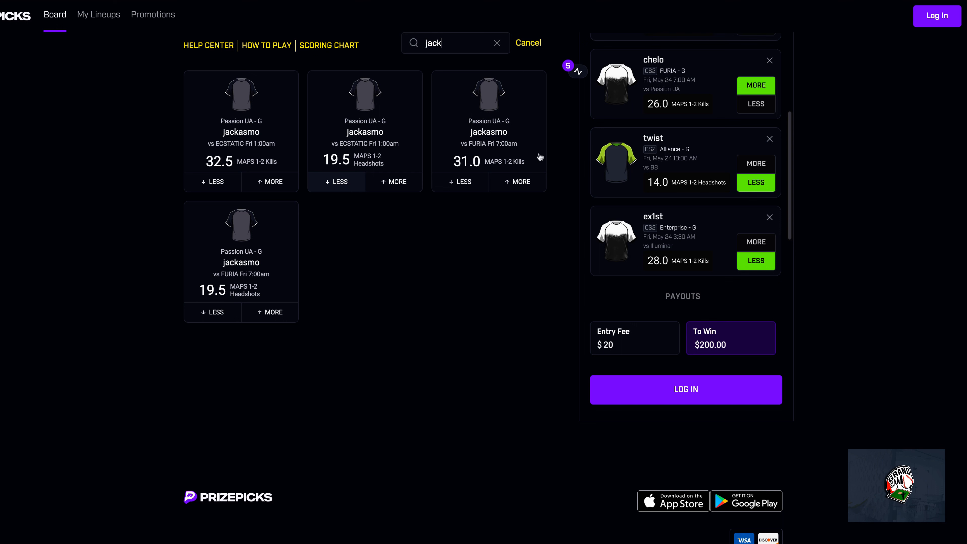